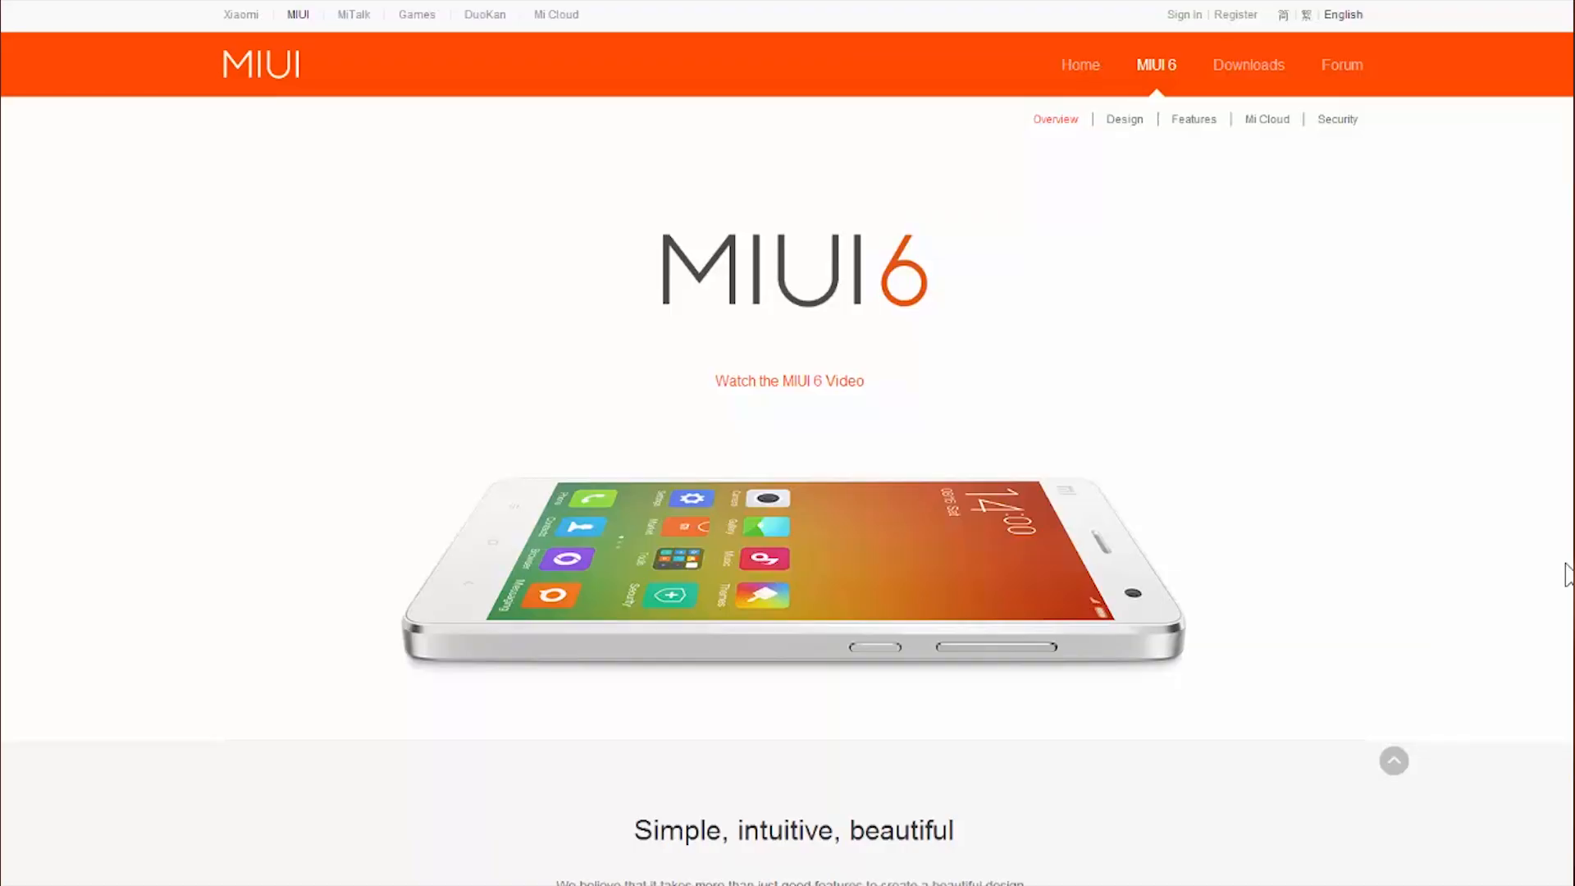
- Browse the Clock, Calculator and Calendar recent-app cards, then reach the home screen's Tools folder
scroll("down", 3)
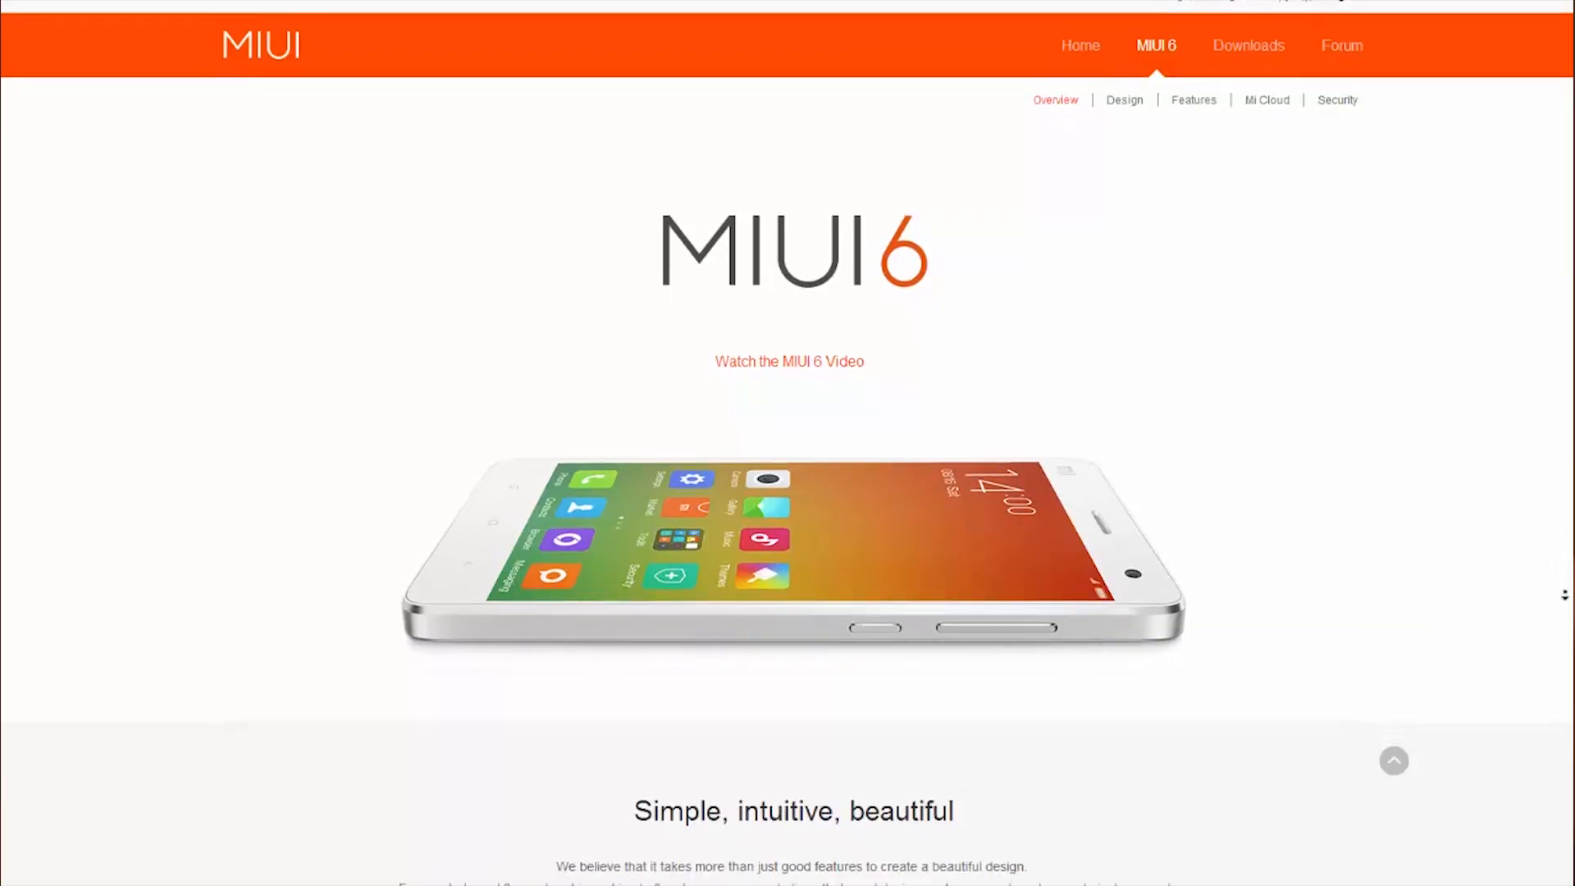
scroll("down", 3)
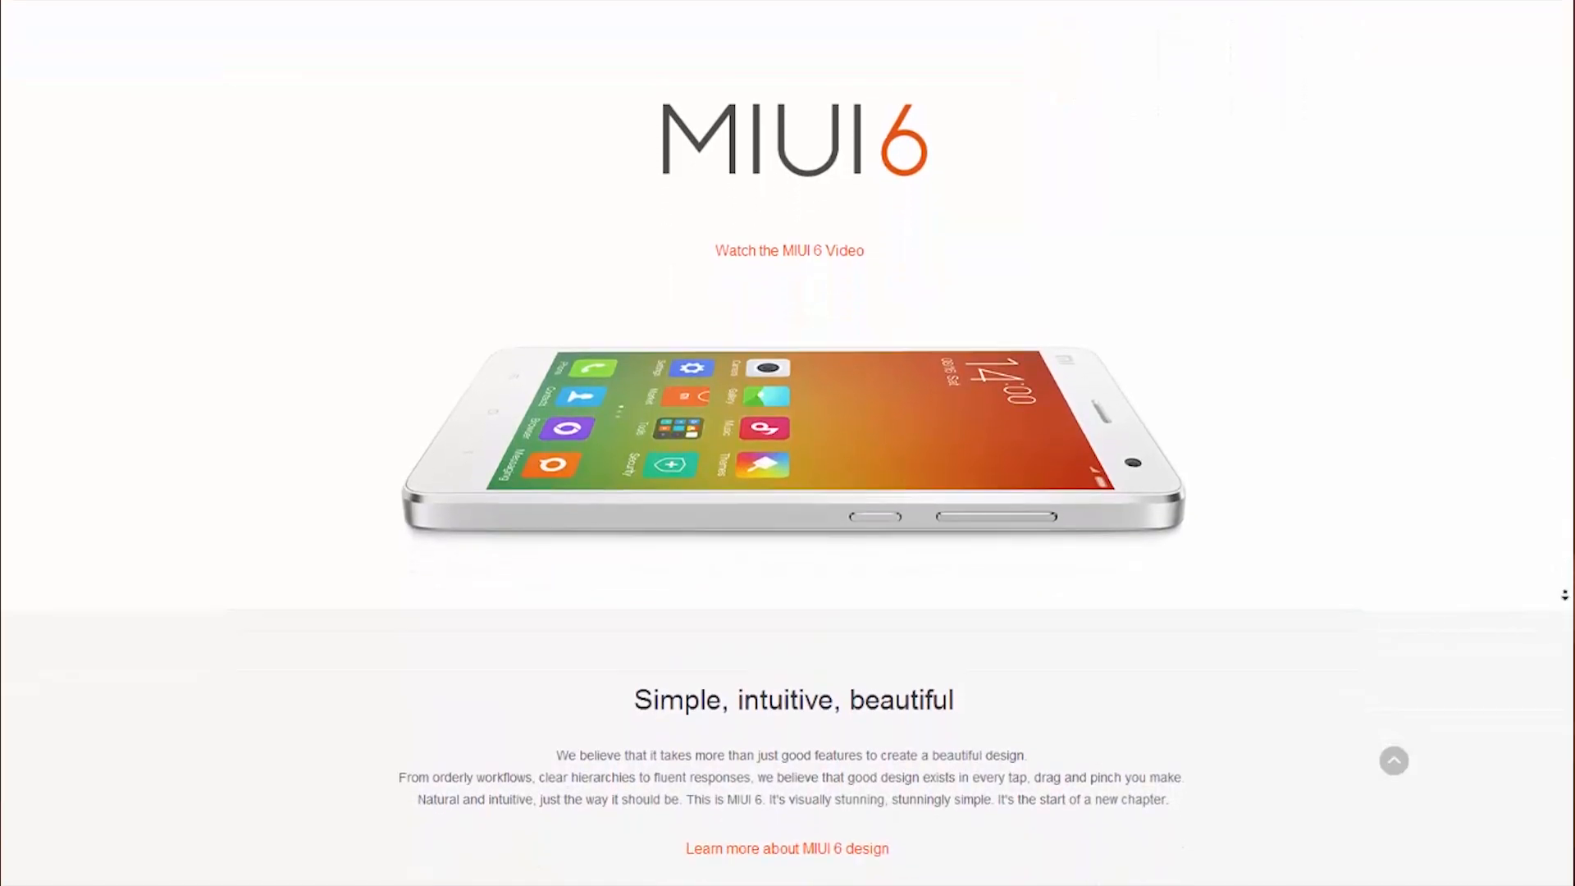
scroll("down", 3)
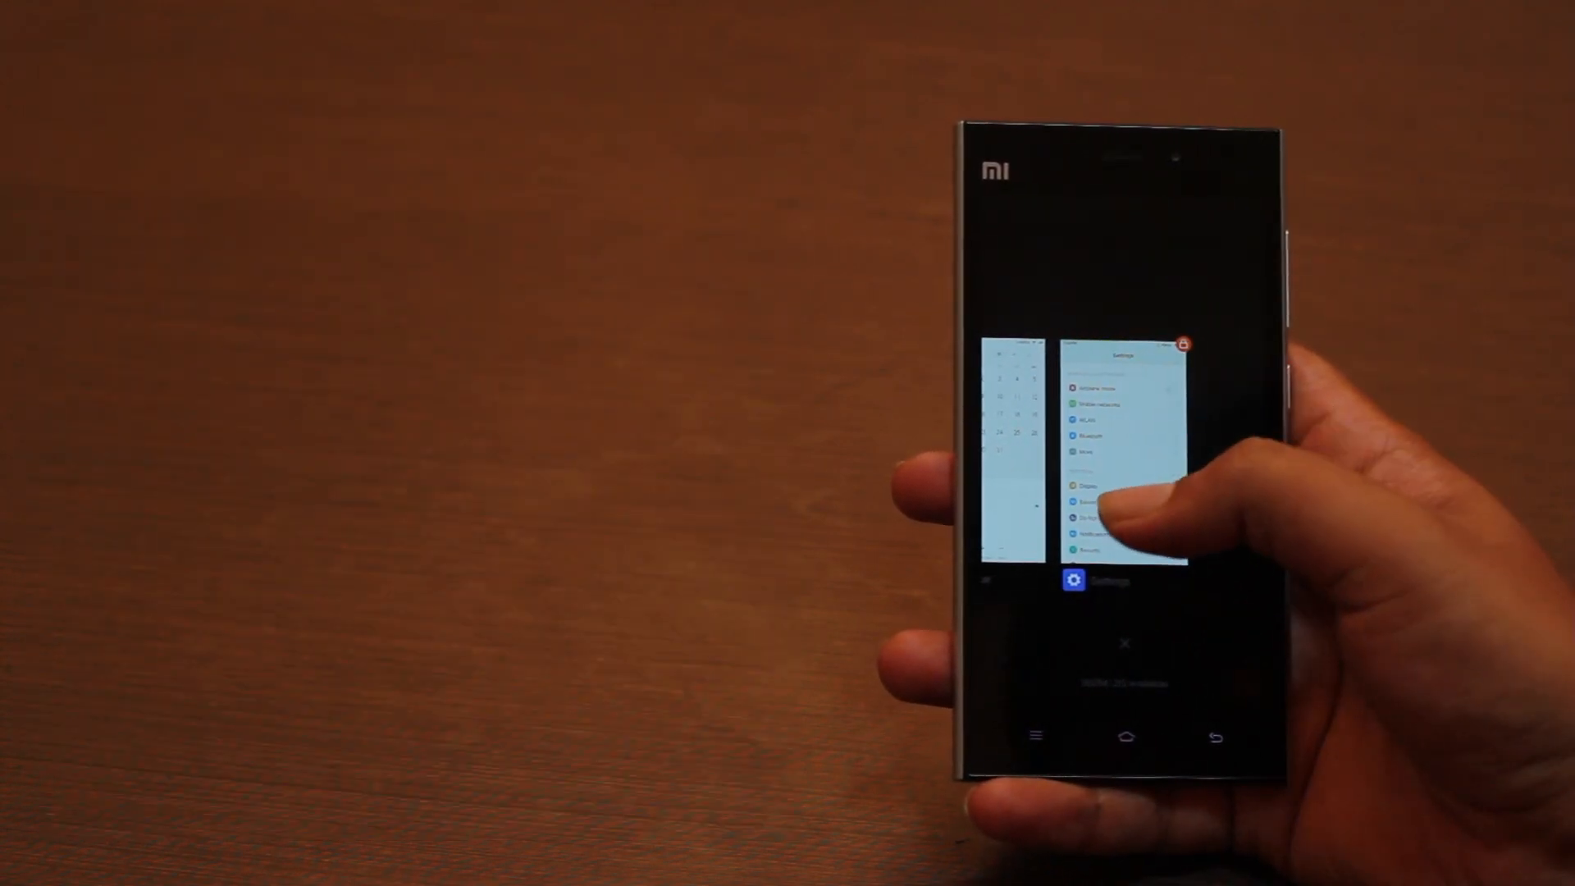
scroll("left", 3)
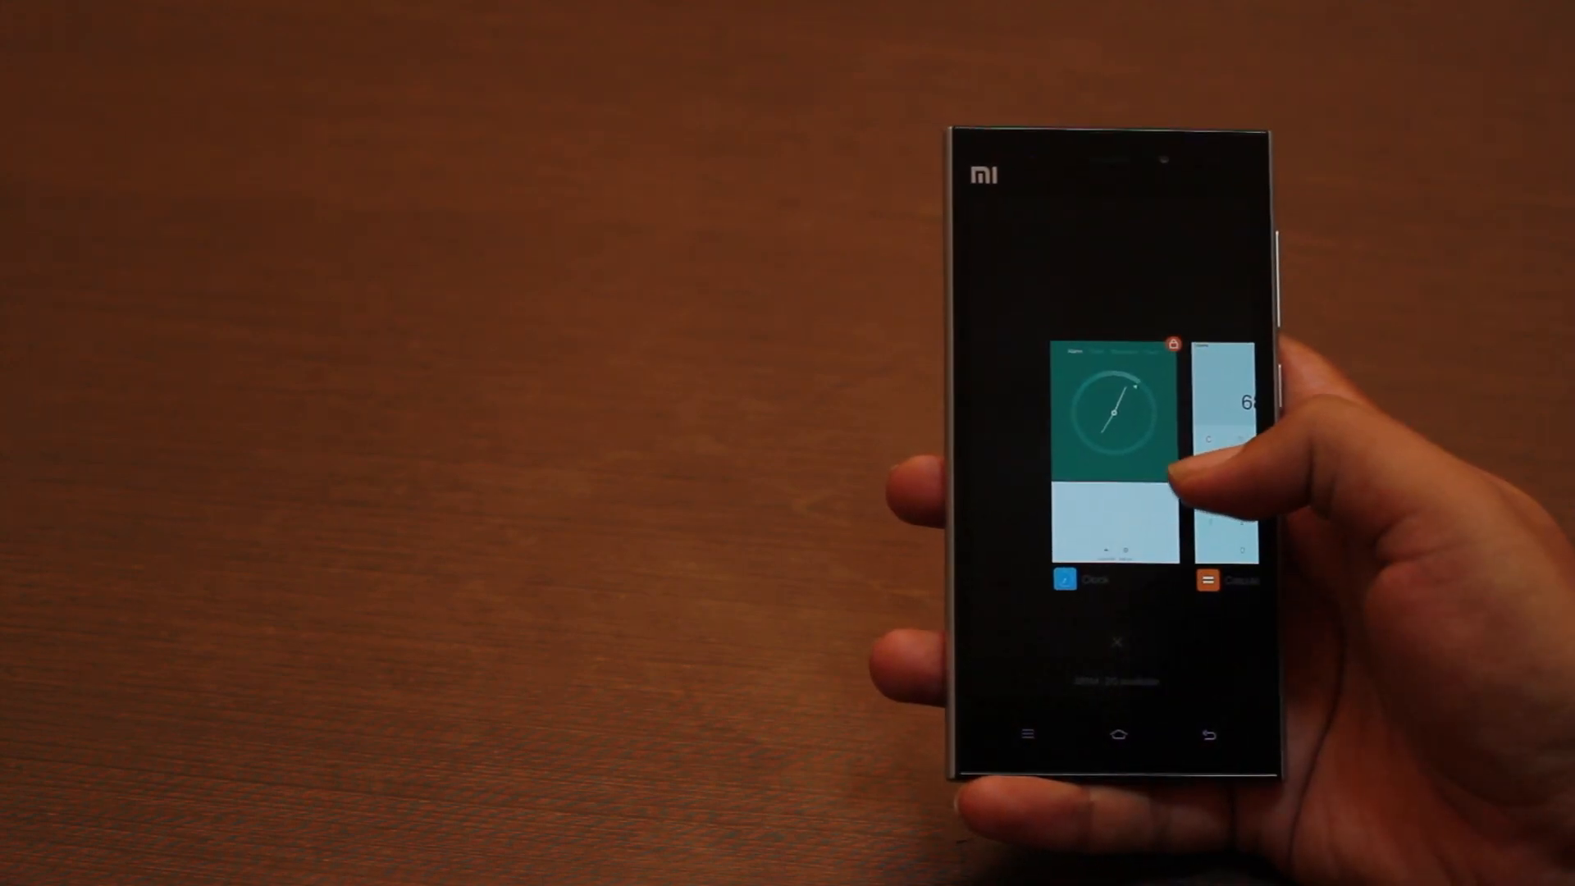
scroll("left", 3)
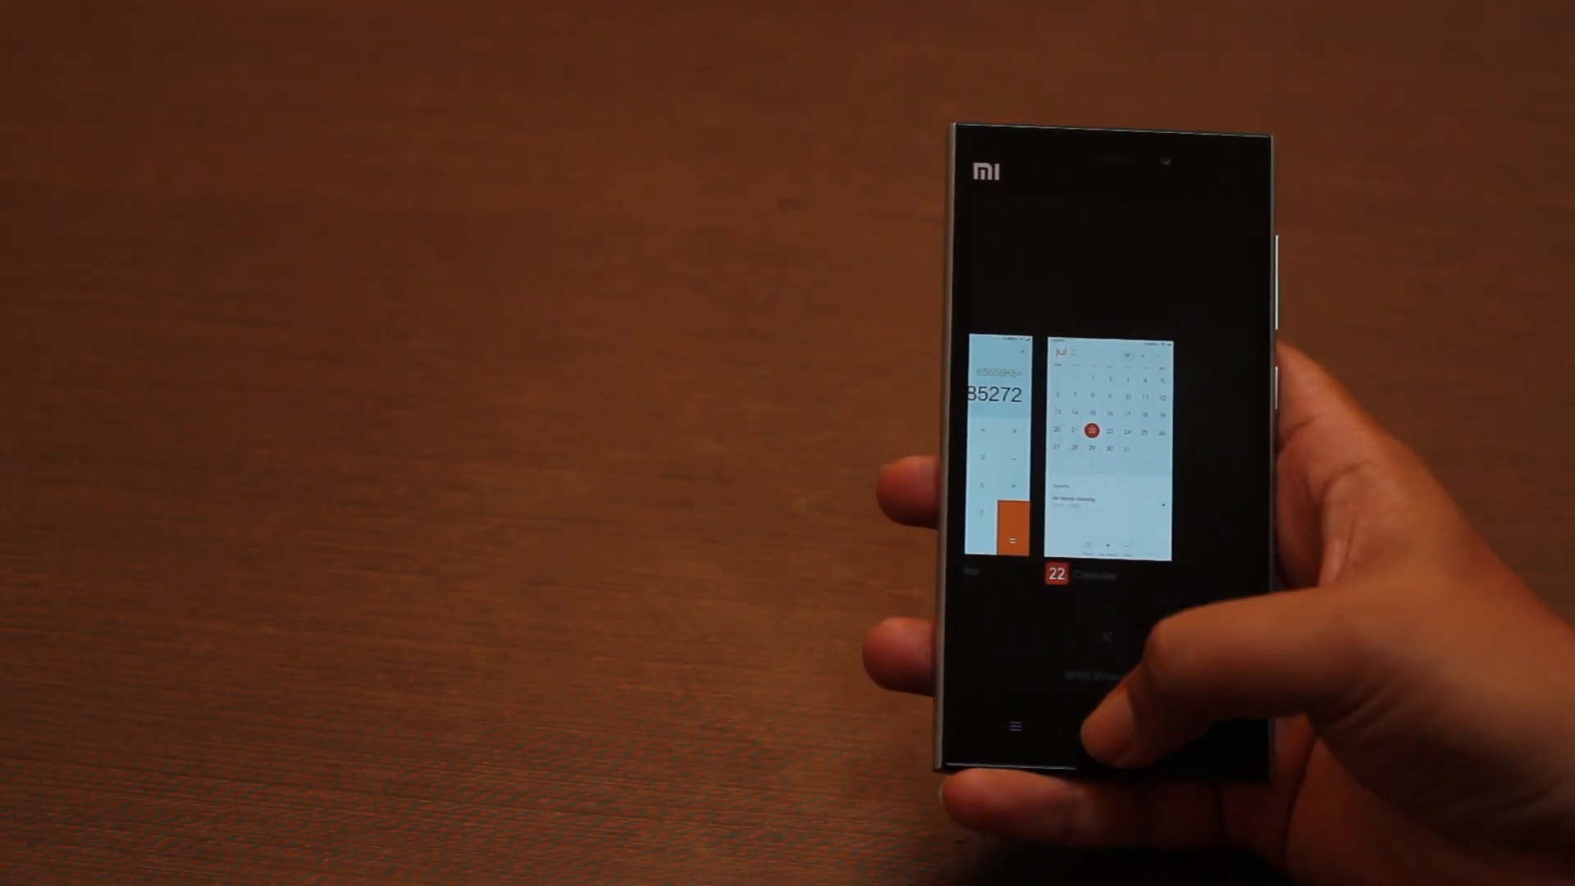
scroll("left", 3)
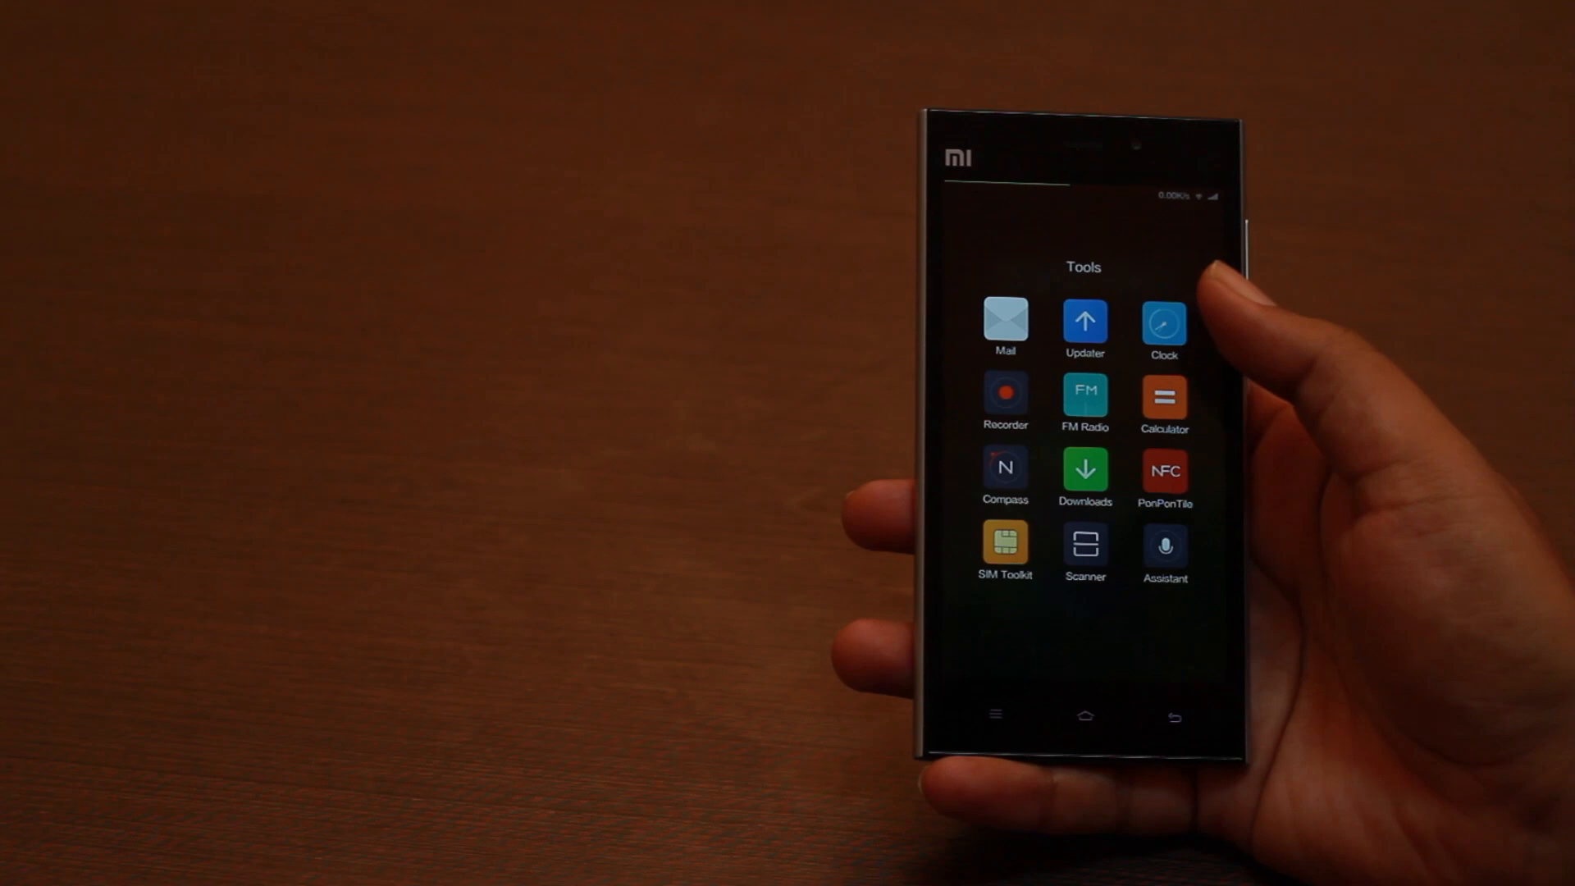
- Launch the Clock app from the Tools folder, landing on its Alarm page
left_click(1165, 323)
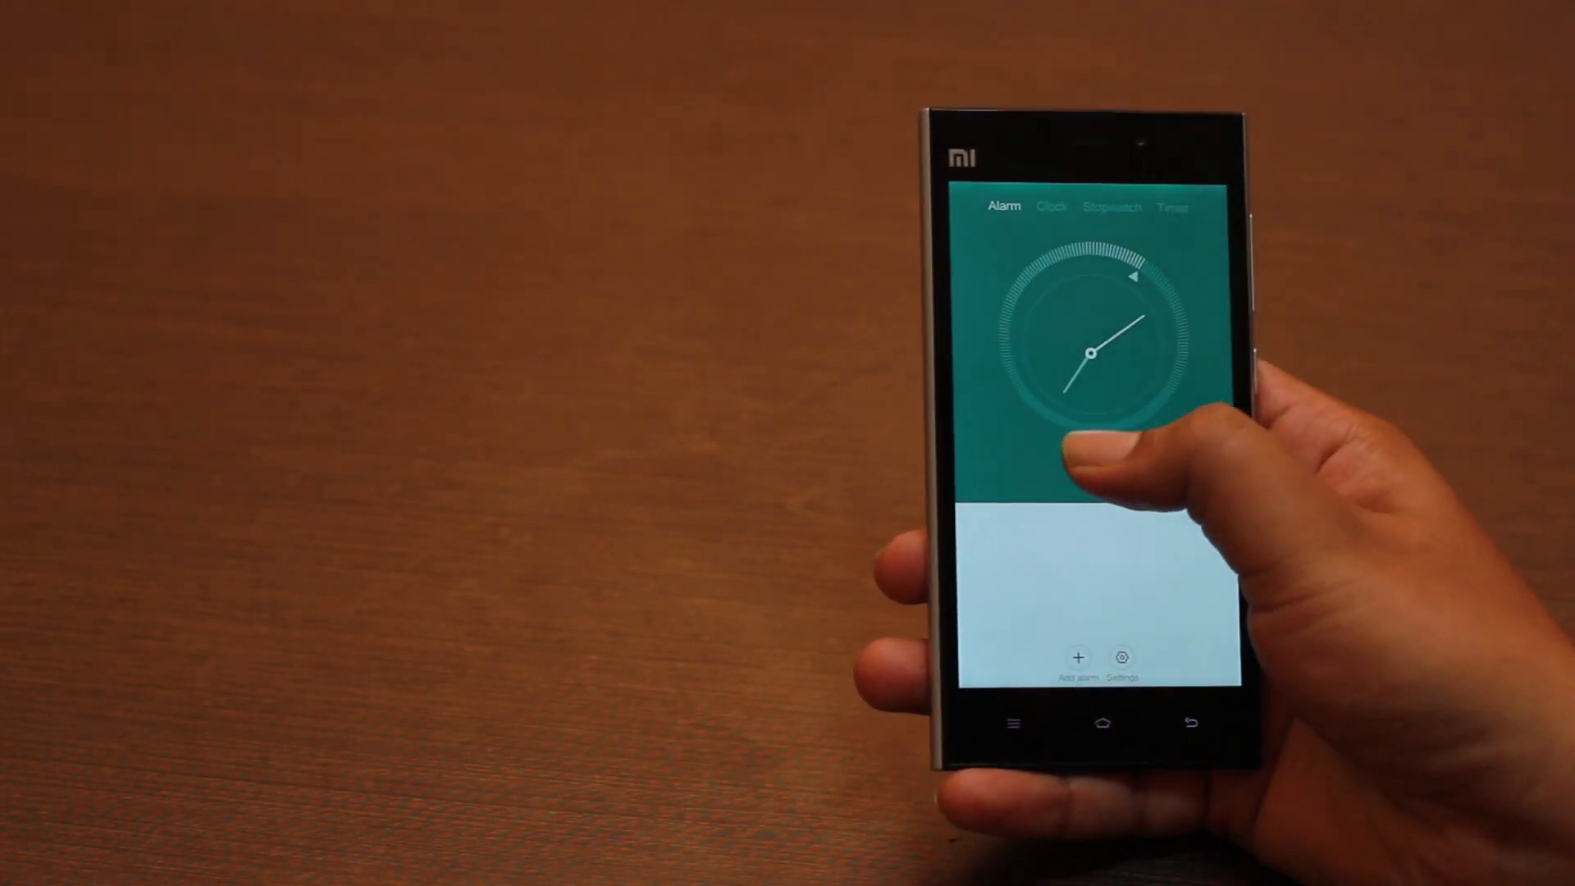
left_click(1050, 206)
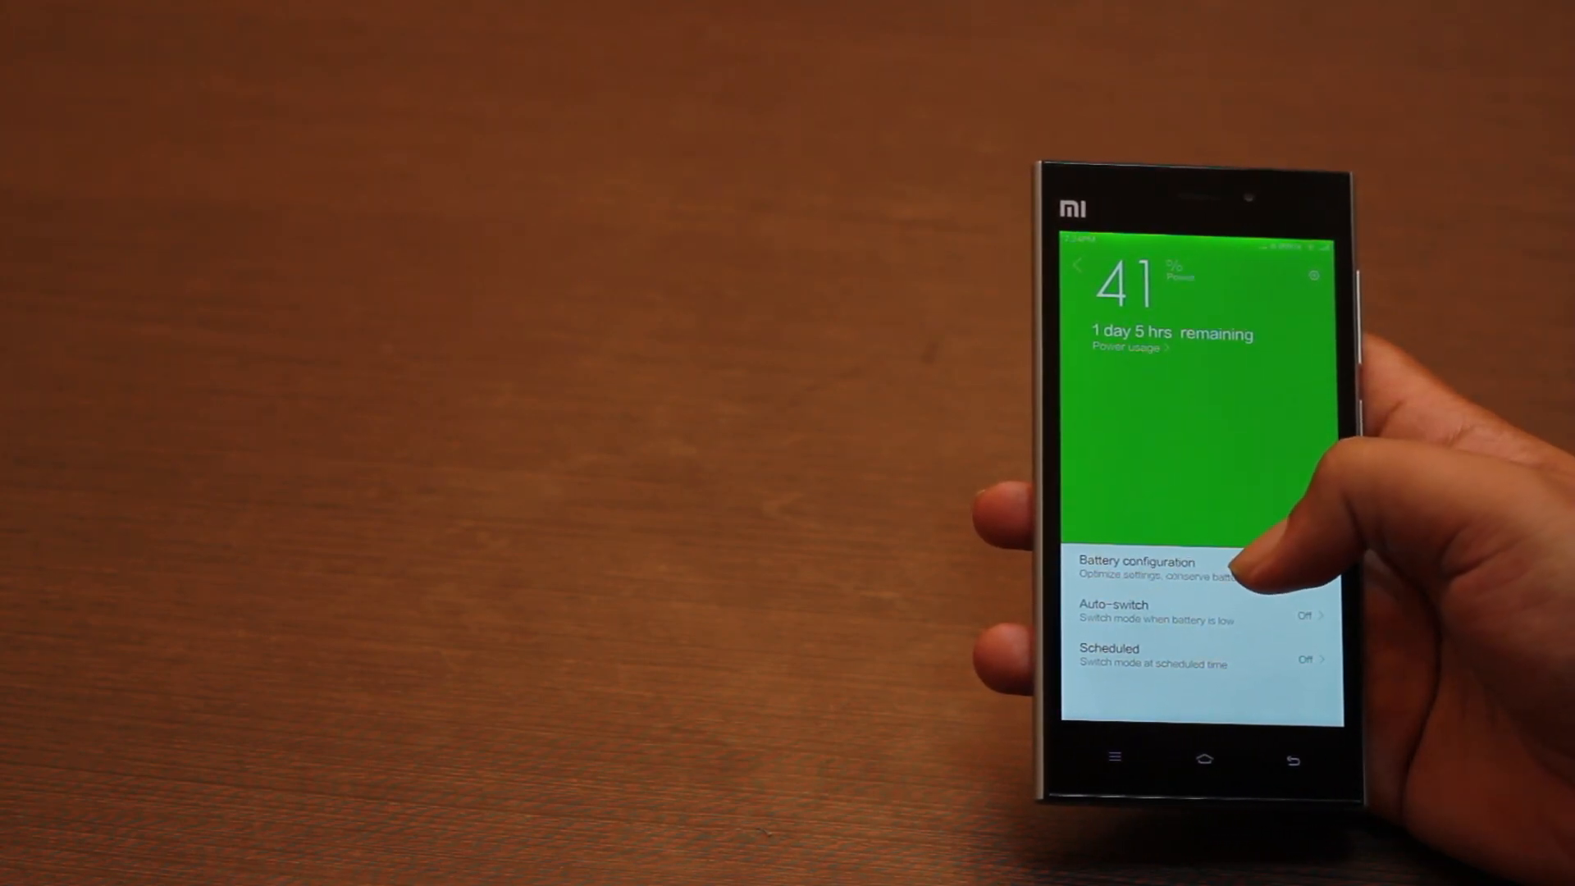
- Return from the battery options to the Security app's home screen with its Check gauge
left_click(1135, 570)
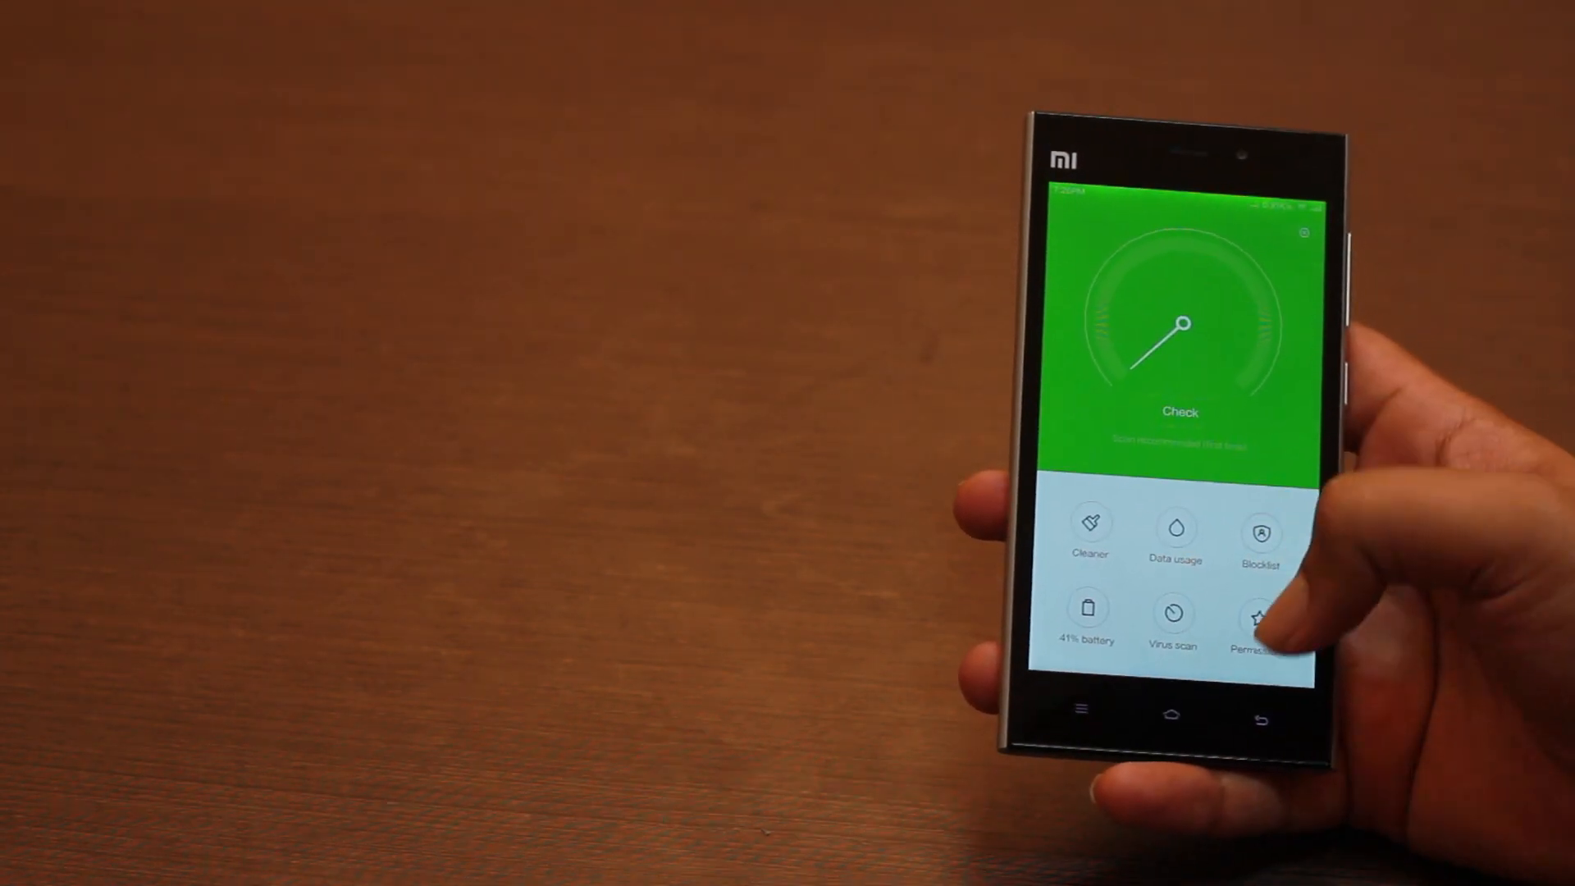
- Enter the permission manager and browse the Contacts, Location, Camera and Recorder access counts
left_click(1259, 623)
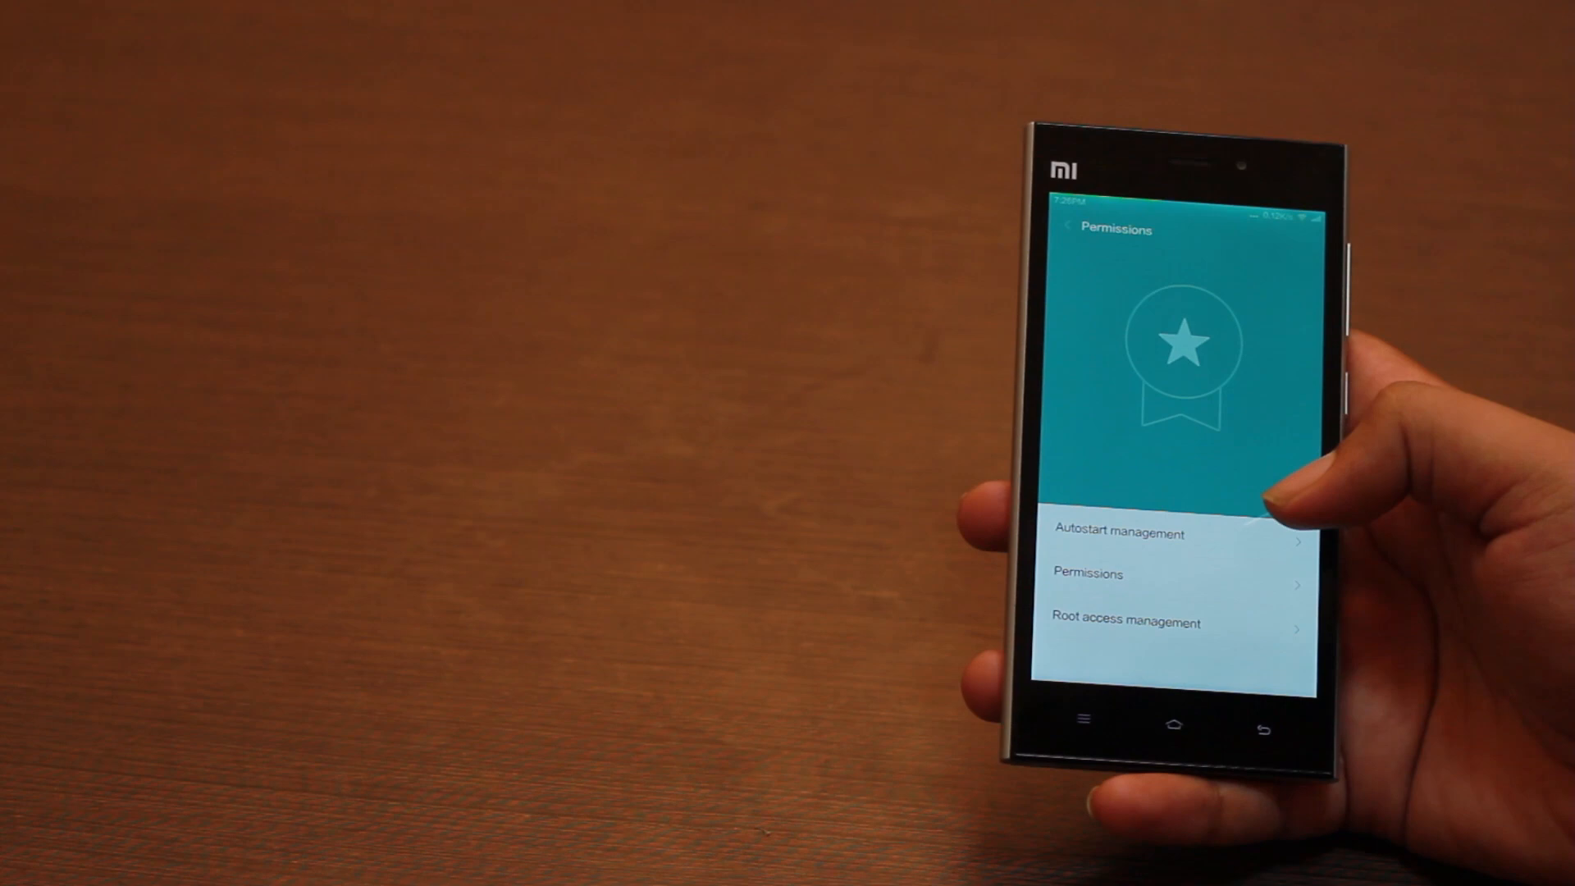
left_click(1117, 531)
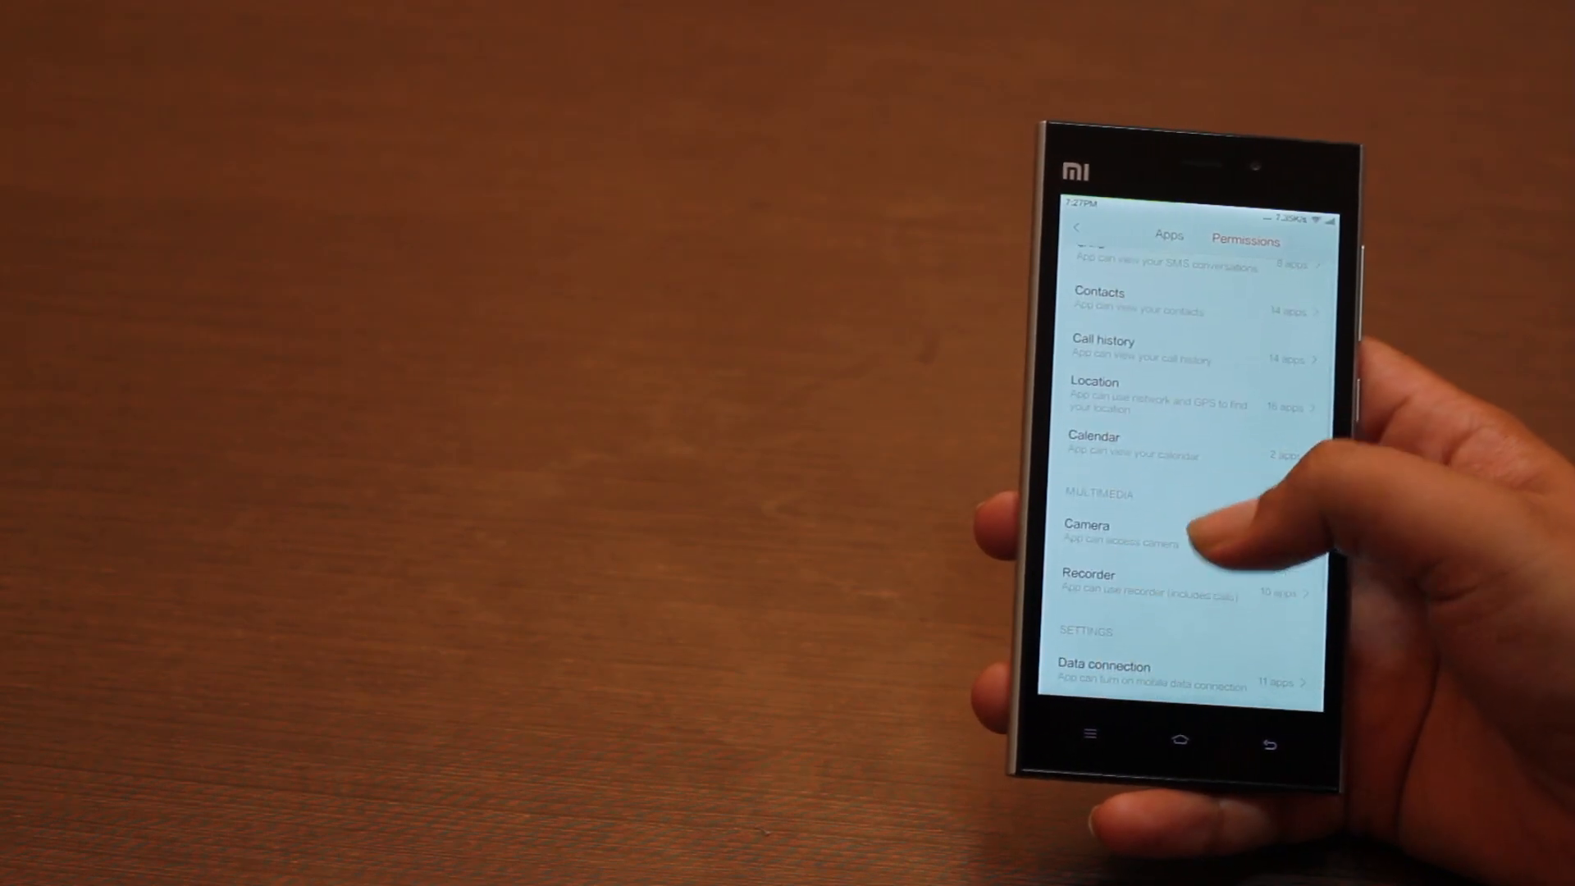
scroll("up", 3)
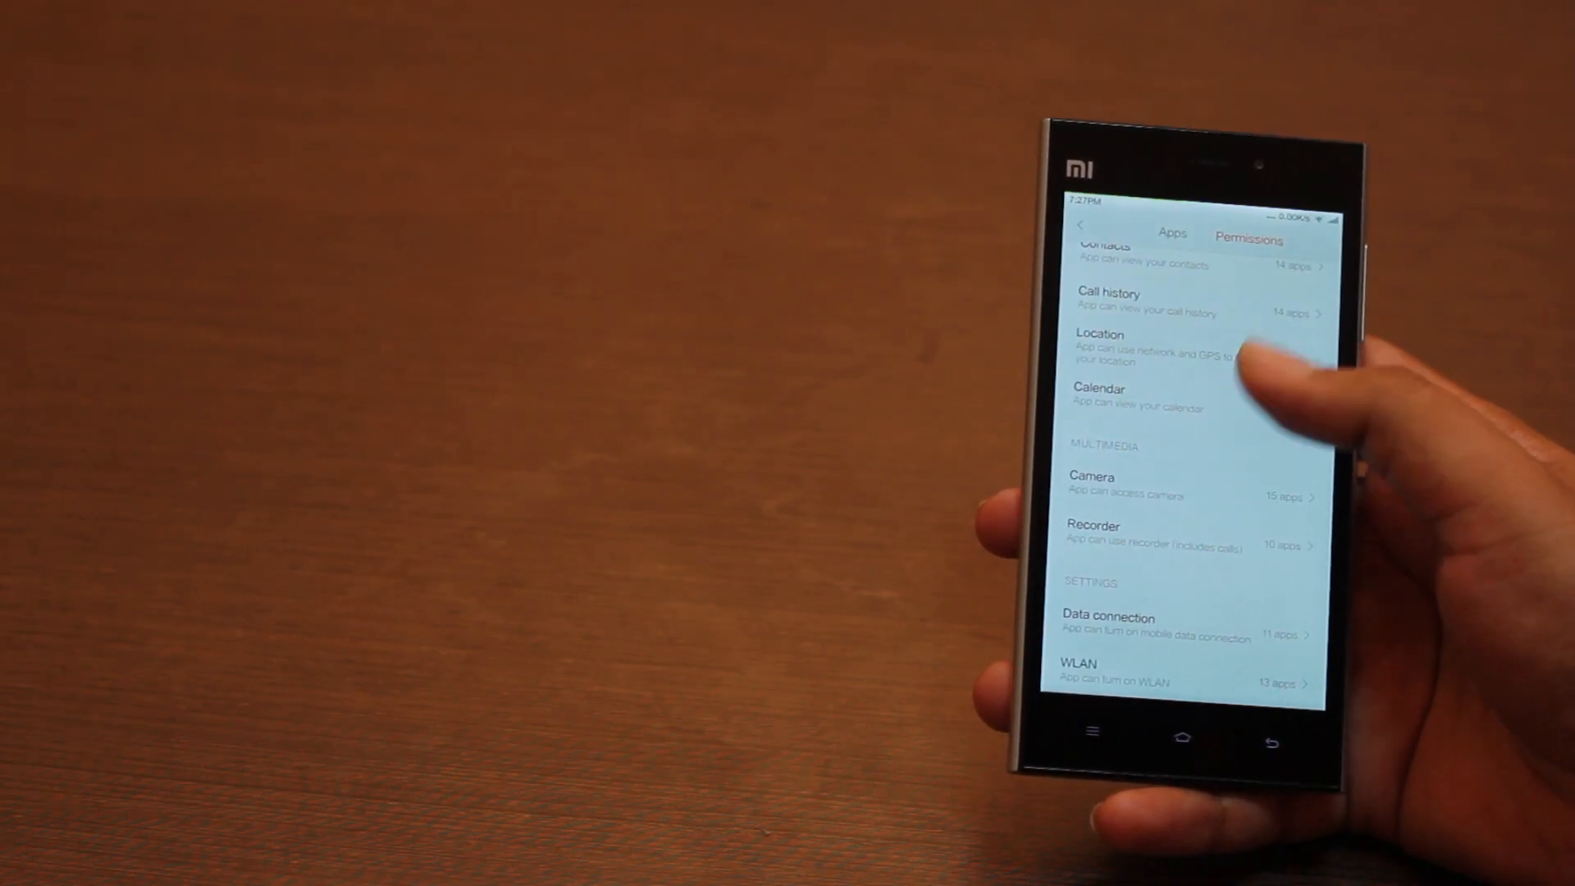